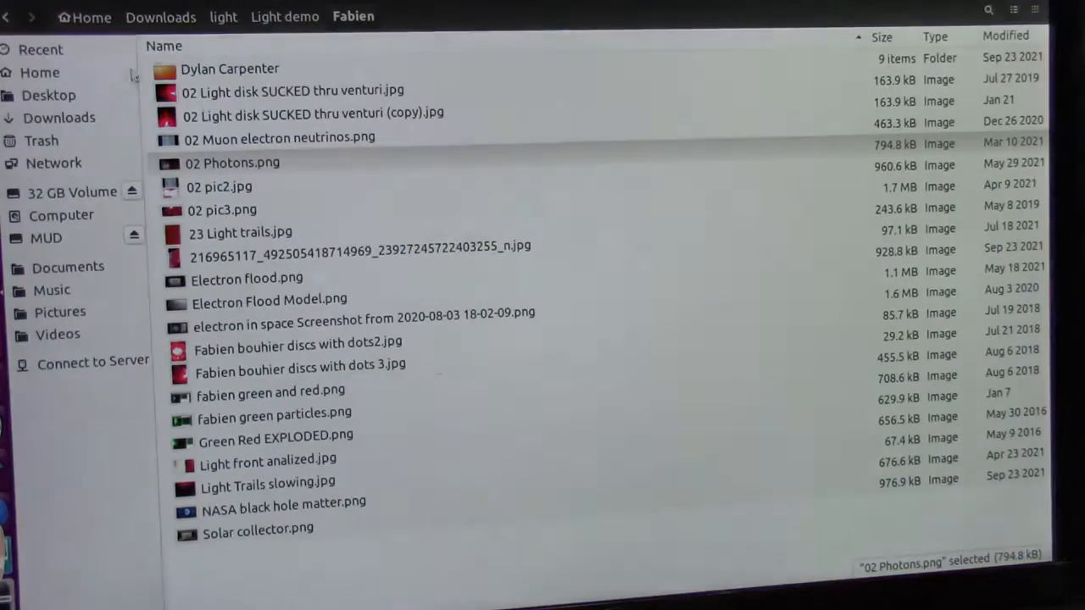
double_click(230, 68)
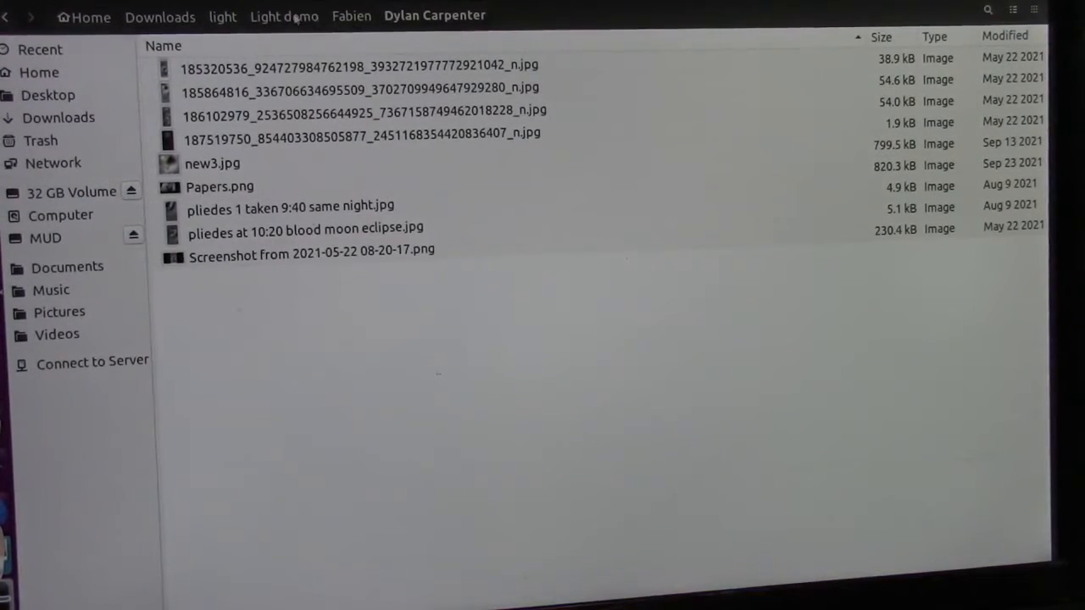
click(284, 15)
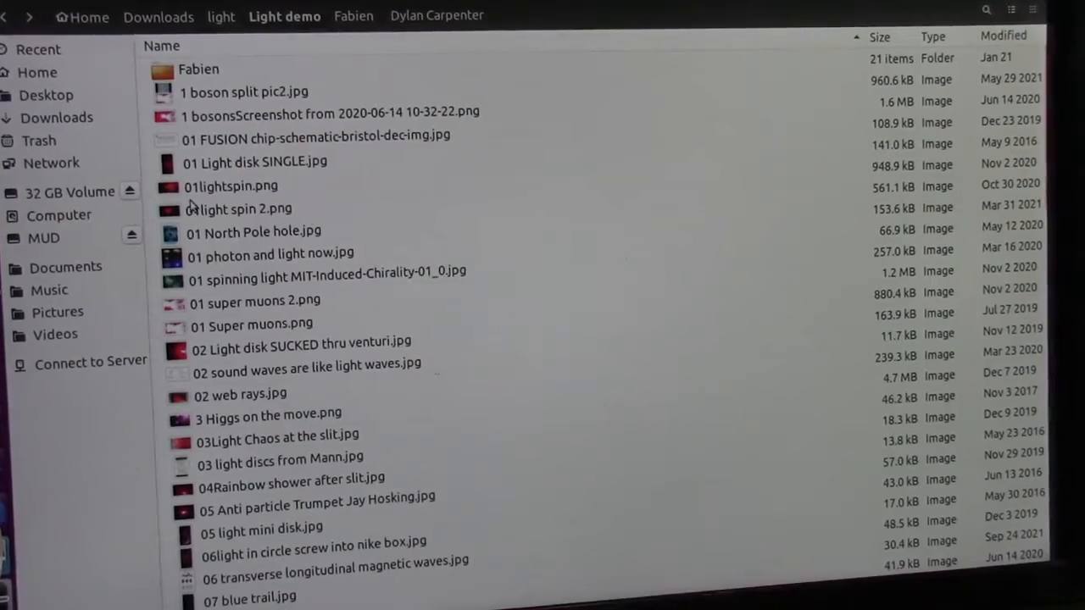
double_click(244, 92)
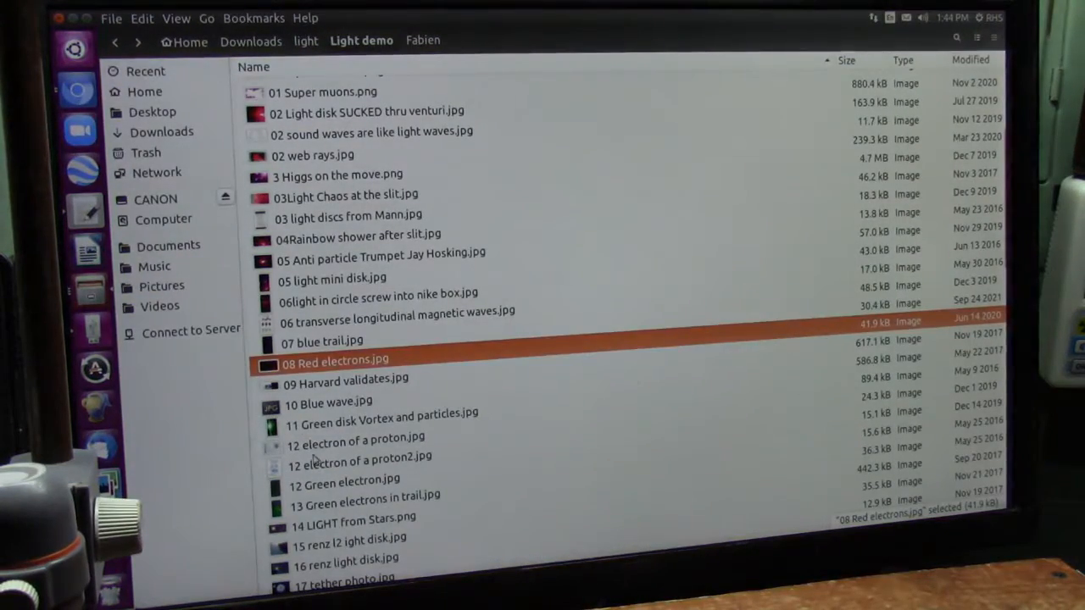
Open '12 Green electron.jpg' from the Light demo folder in Shotwell.
click(346, 479)
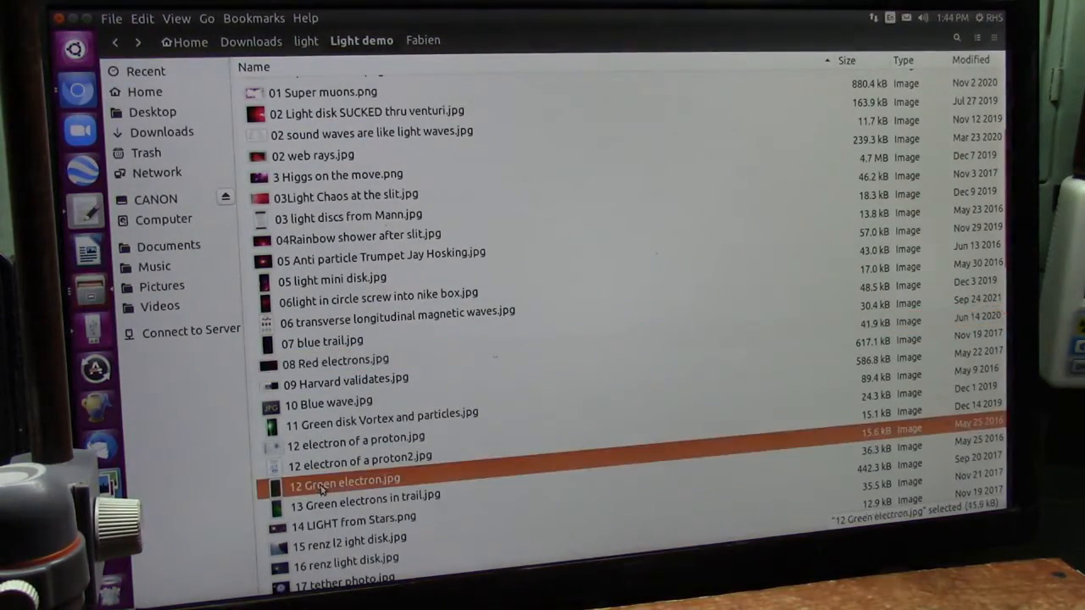
double_click(344, 478)
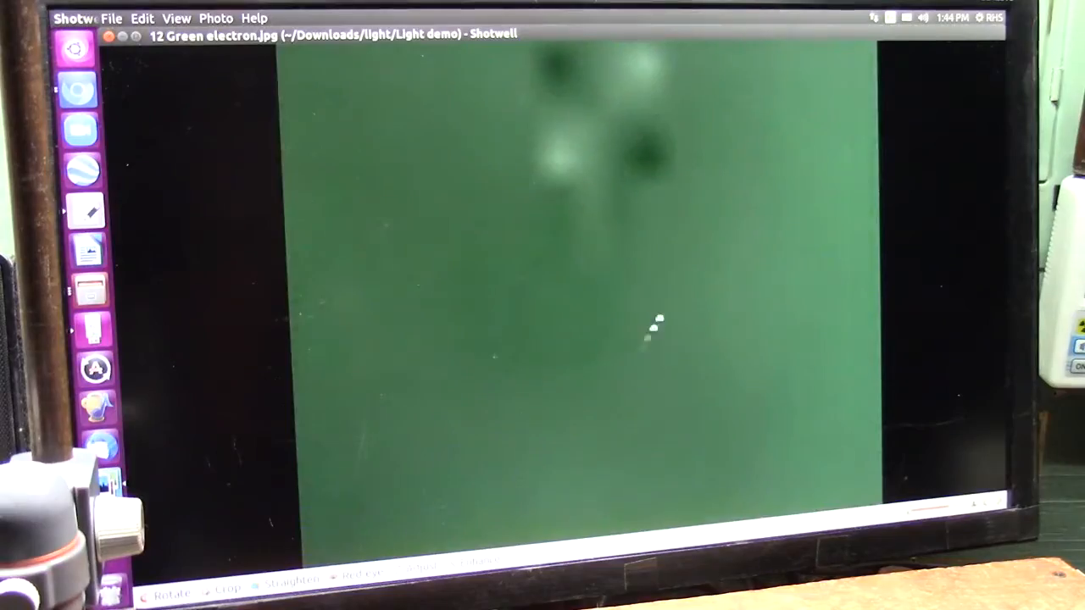